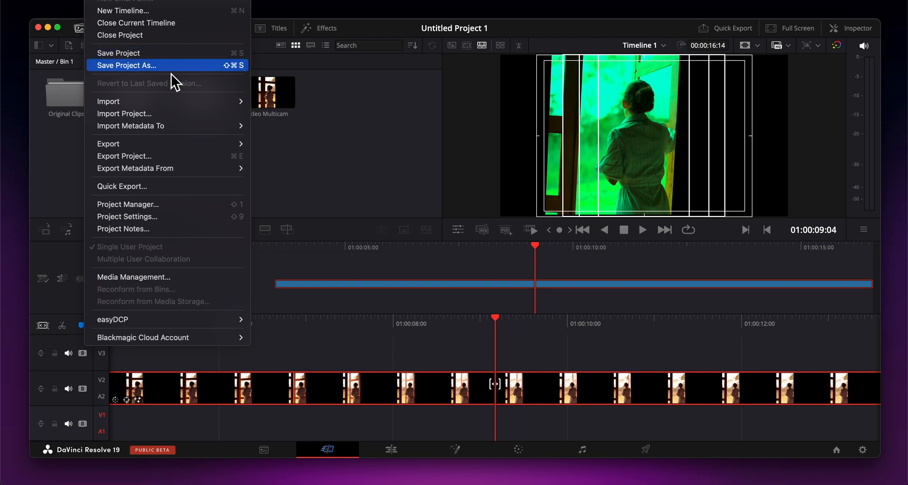
{"action": "mouse_move", "coordinate": [150, 337]}
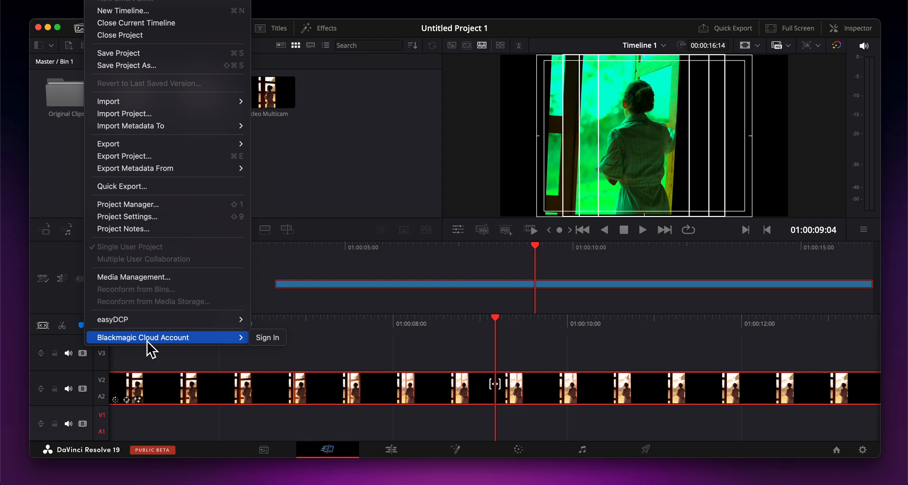
{"action": "left_click", "coordinate": [267, 347]}
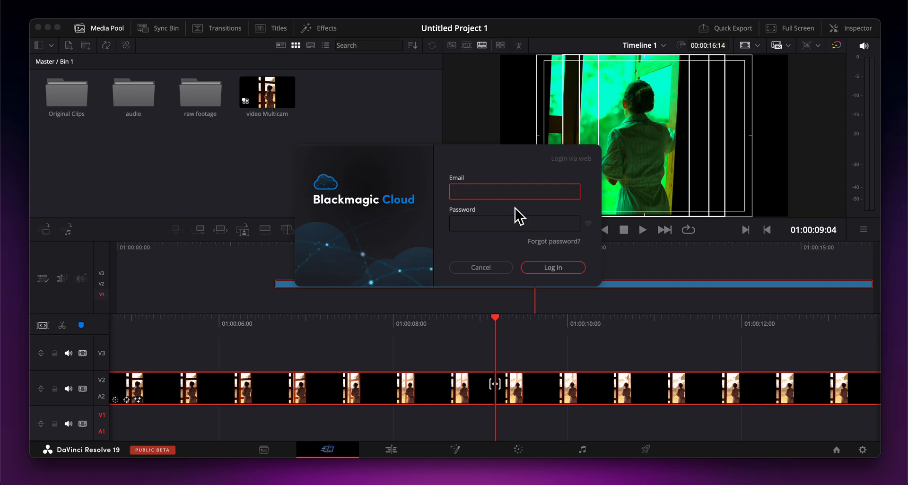
{"action": "left_click", "coordinate": [479, 268]}
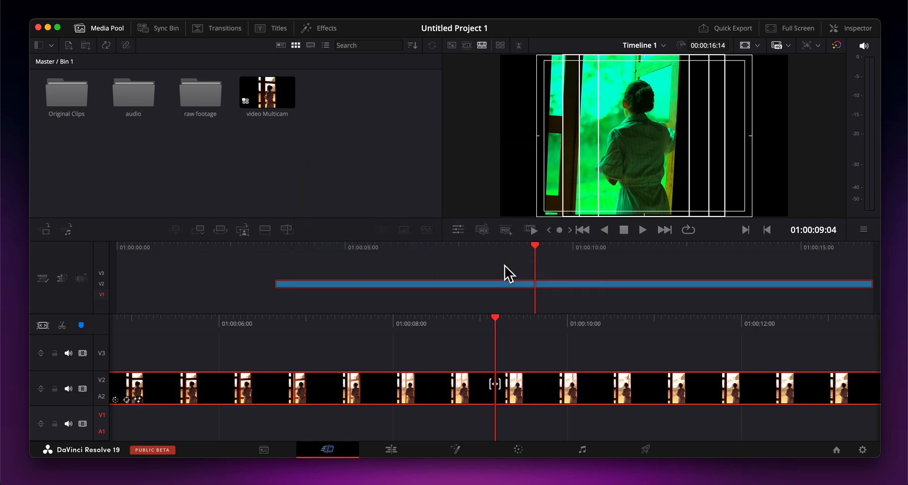